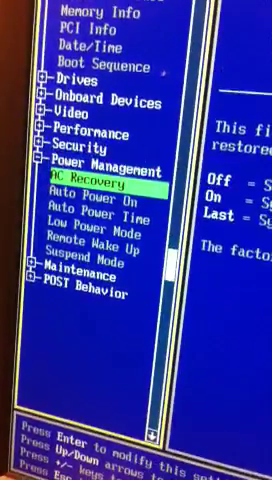
# Move the Power Management selection from AC Recovery down to Auto Power On
pyautogui.press('Down')
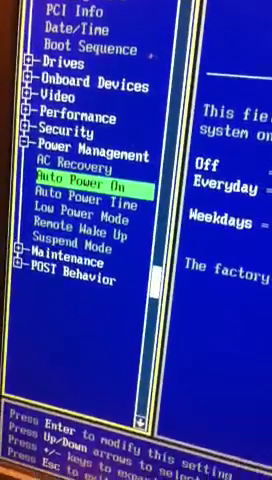